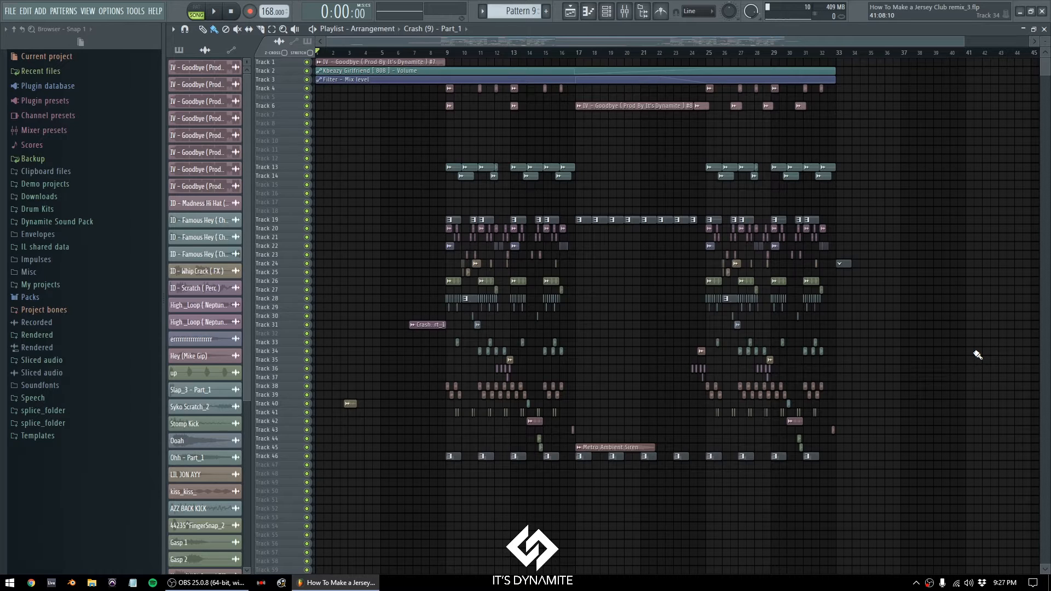
mouse_move(973, 355)
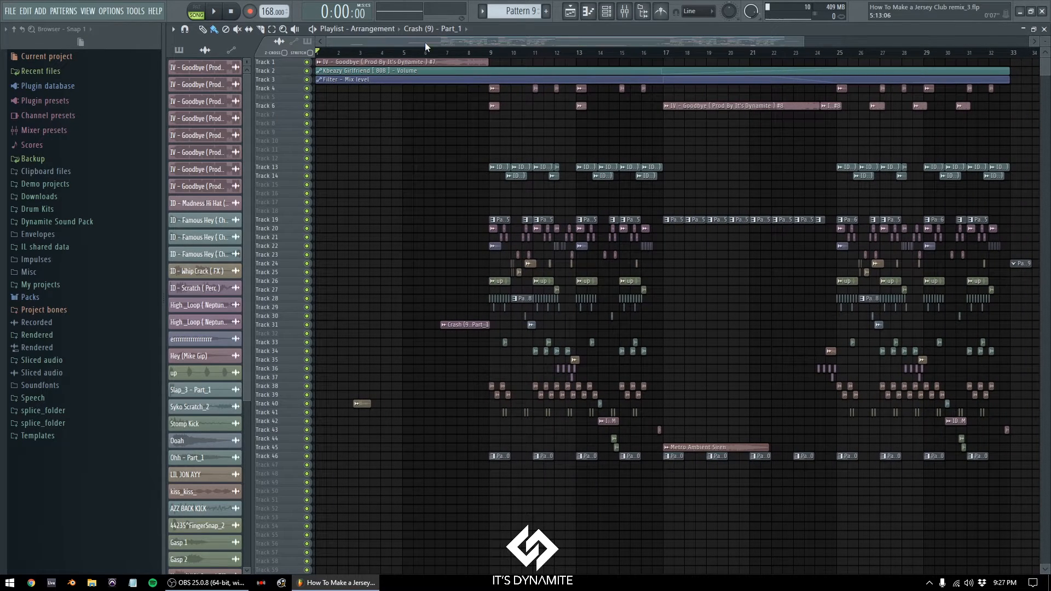
mouse_move(490, 146)
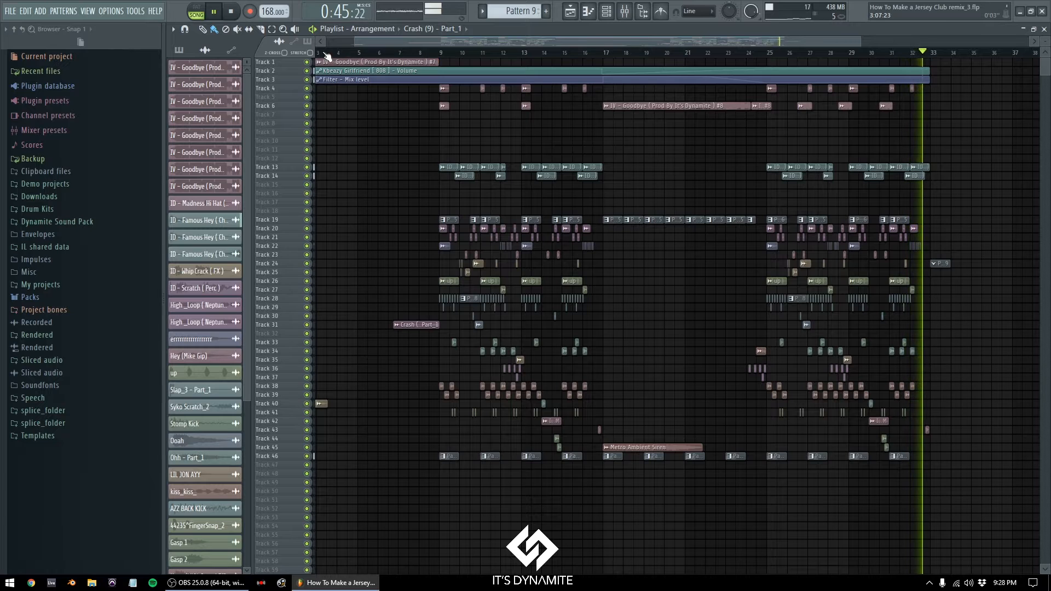
Step: Stop playback and open the Crash (9) - Part_1 sample settings to confirm Reverse
left_click(231, 11)
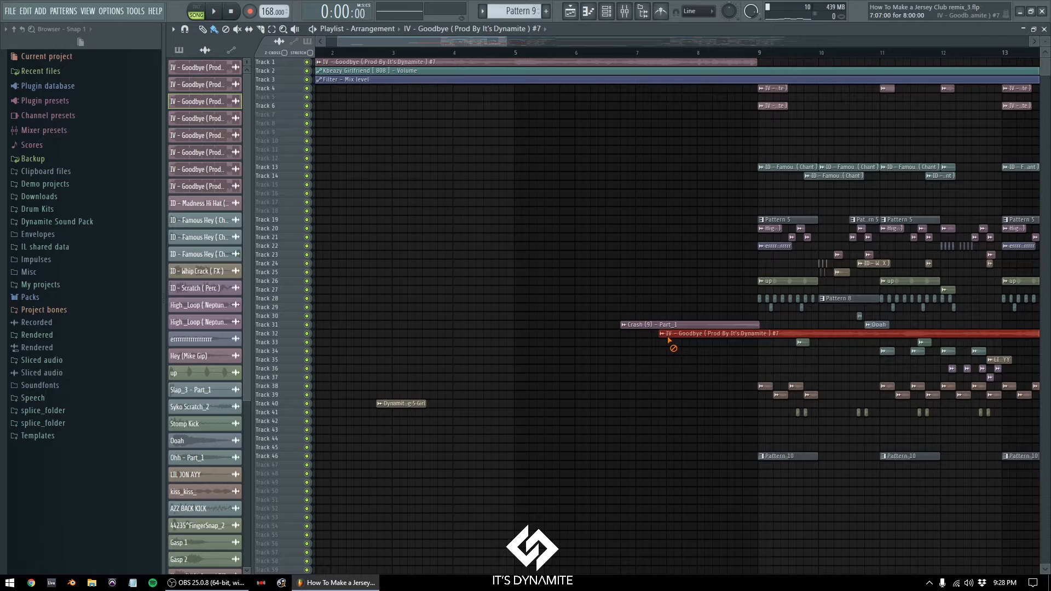
double_click(670, 324)
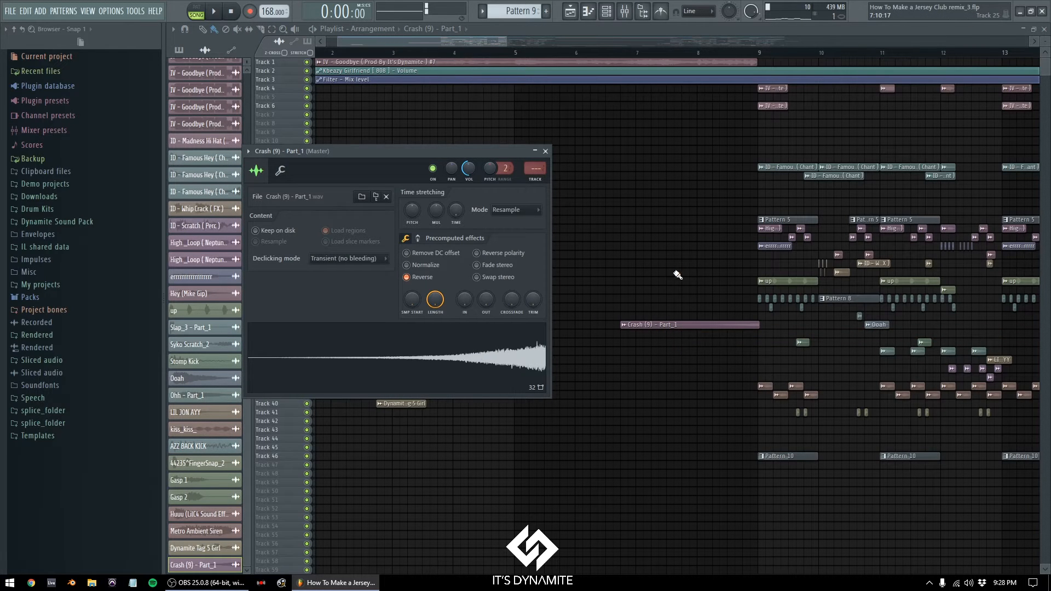
mouse_move(640, 239)
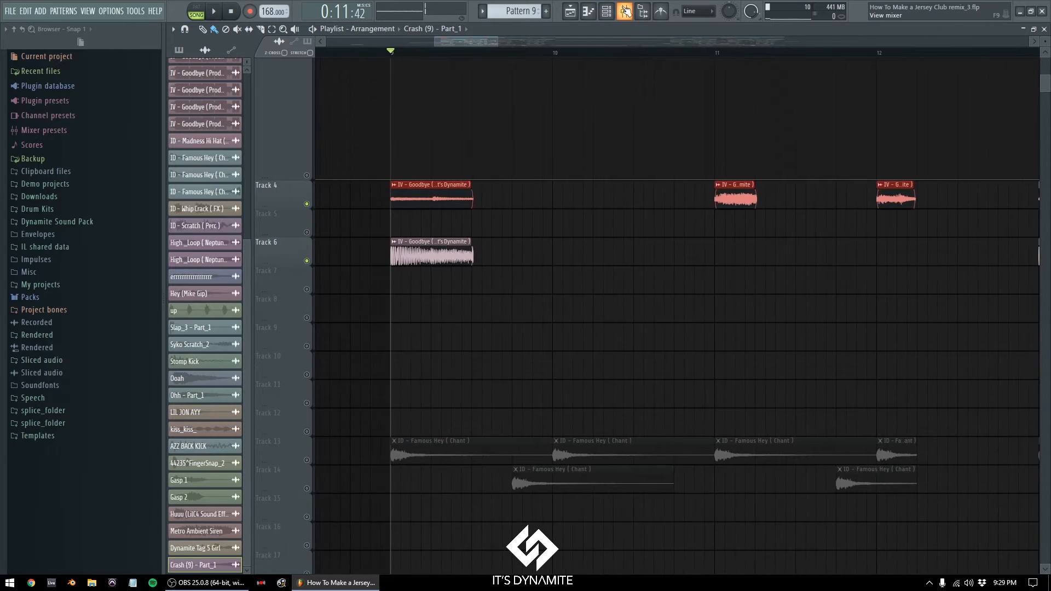
left_click(623, 10)
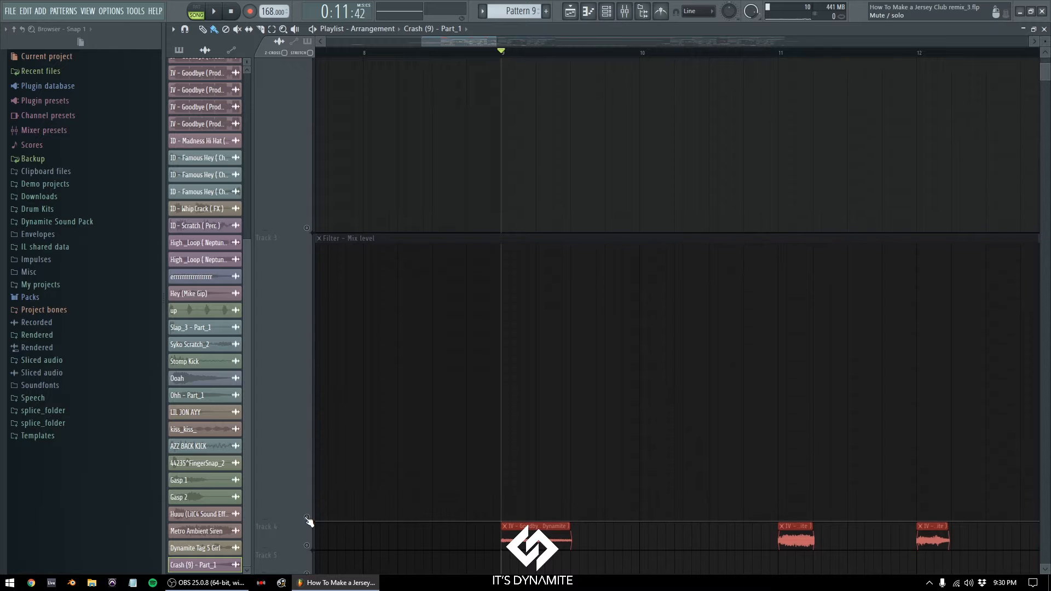
Step: Unsolo the vocal tracks and inspect the Fruity Delay on the vocal mixer insert
left_click(213, 11)
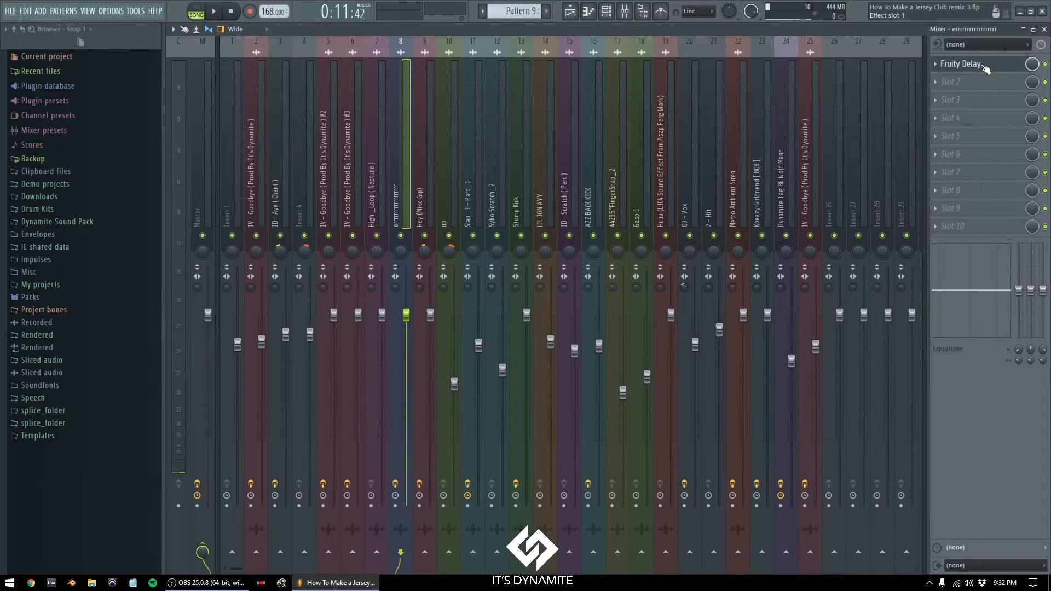
left_click(960, 63)
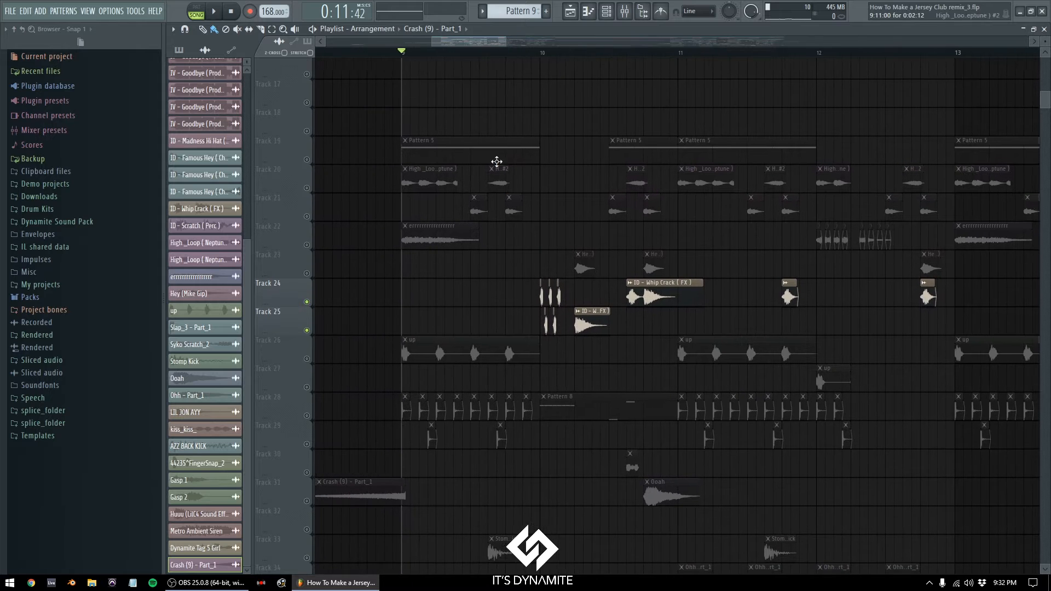
Step: Solo kiss tracks 38 and 39, then scroll toward Pattern 10's 2 - Hit channel
left_click(213, 12)
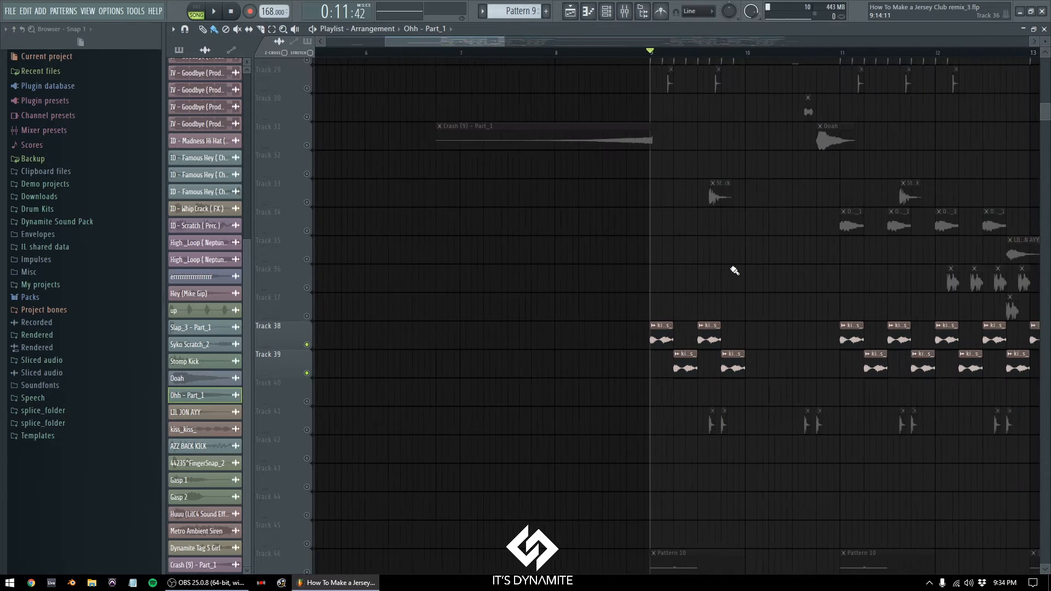
scroll("down", 3)
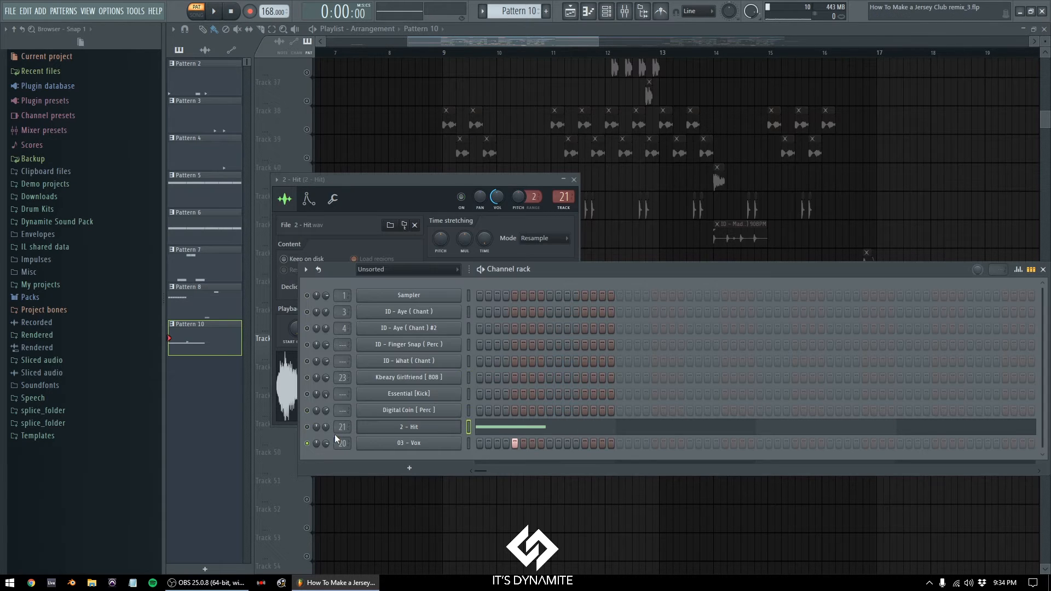
mouse_move(624, 12)
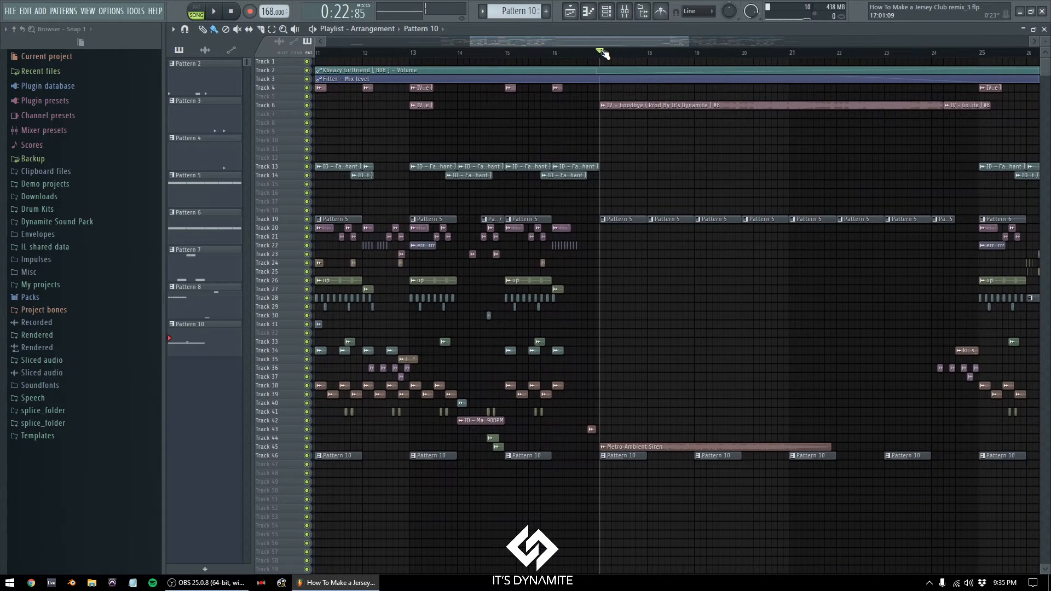
Step: Select bars 17 to 25 on the Playlist timeline and scroll the track view down
left_click_drag(601, 52, 986, 53)
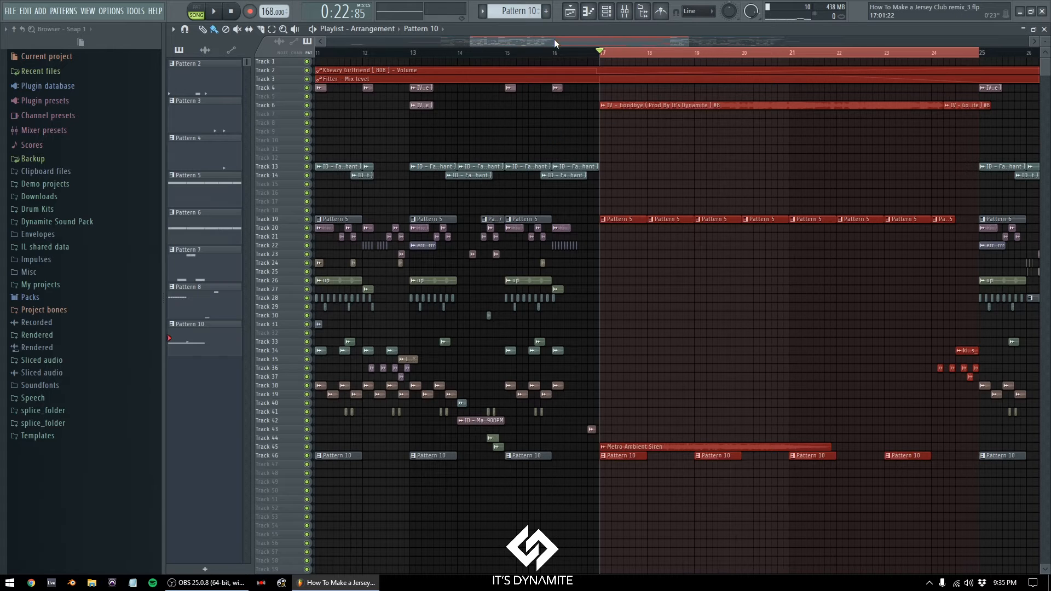
left_click(588, 52)
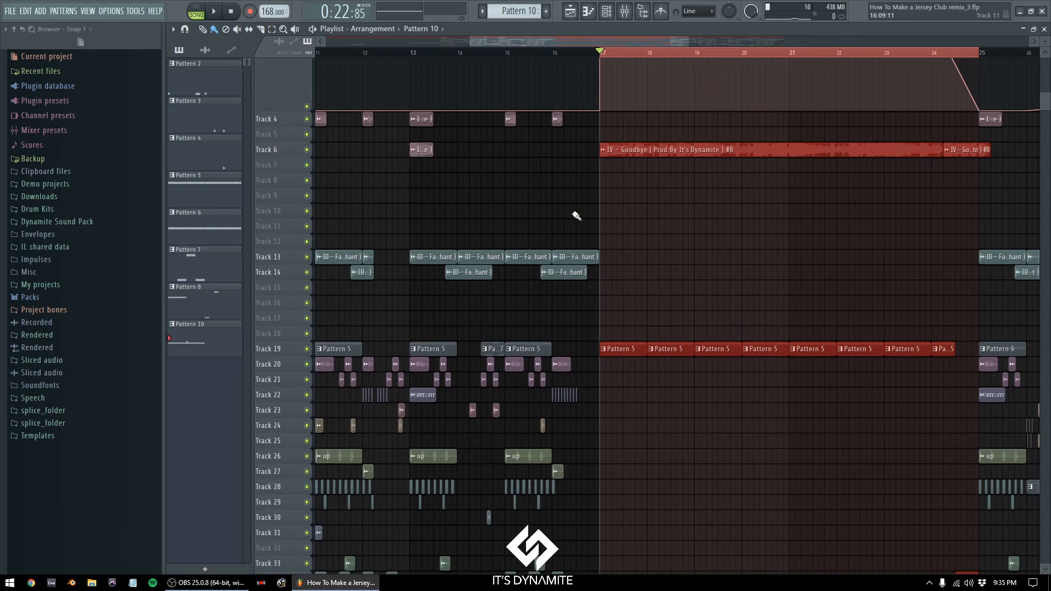
scroll("down", 3)
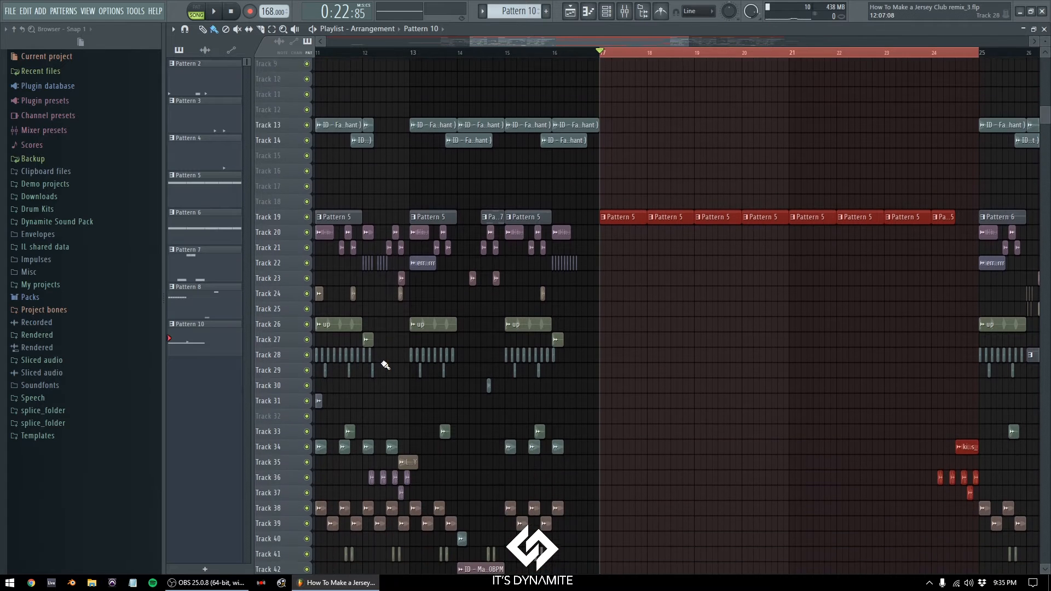
scroll("down", 3)
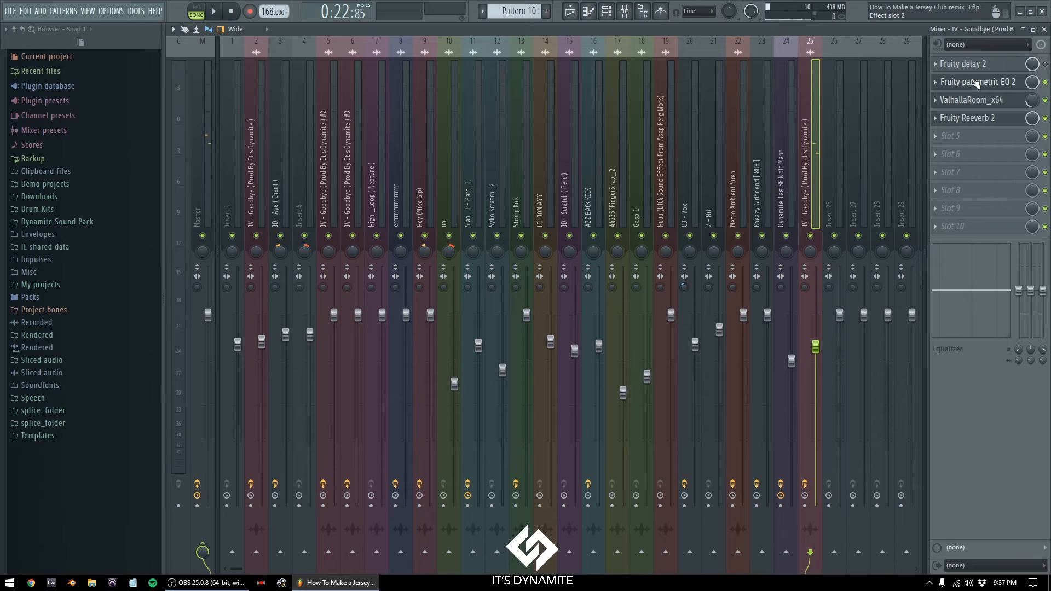
Step: Inspect Parametric EQ 2 and ValhallaRoom on the Goodbye vocal insert, then return to the Playlist
left_click(976, 81)
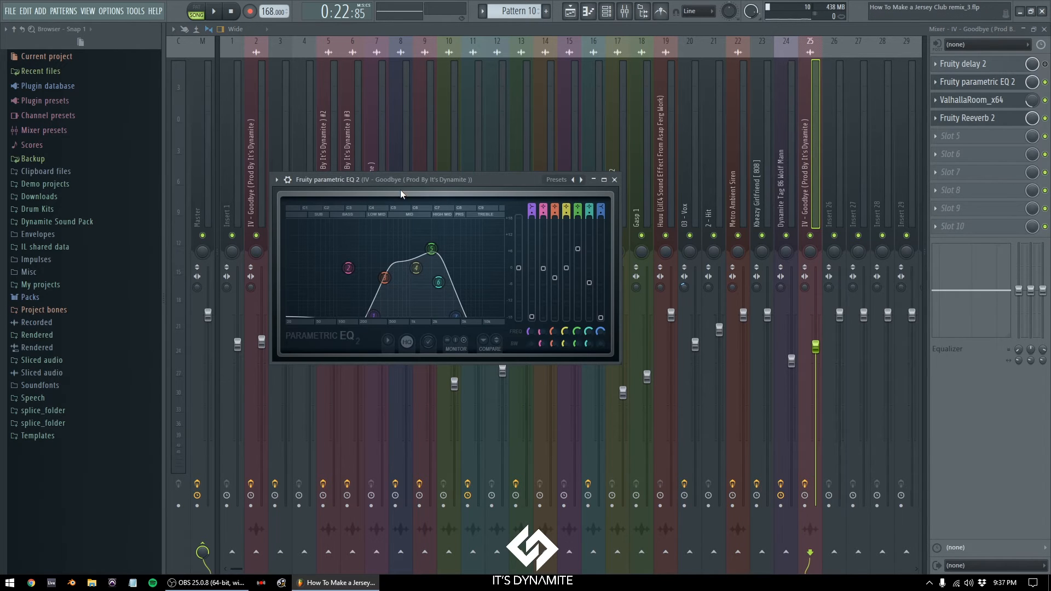
left_click(973, 99)
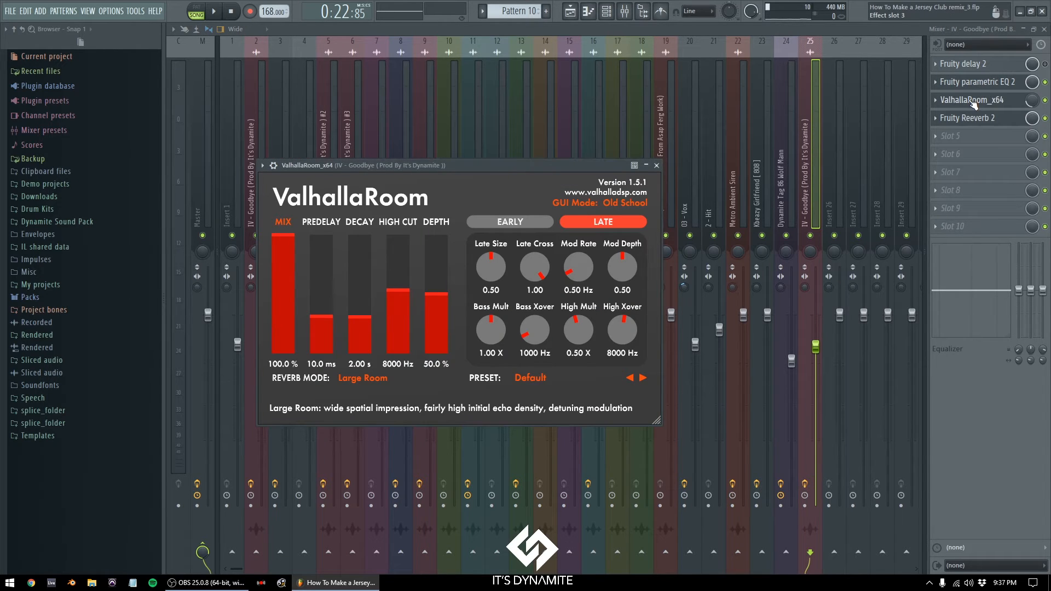
left_click(968, 117)
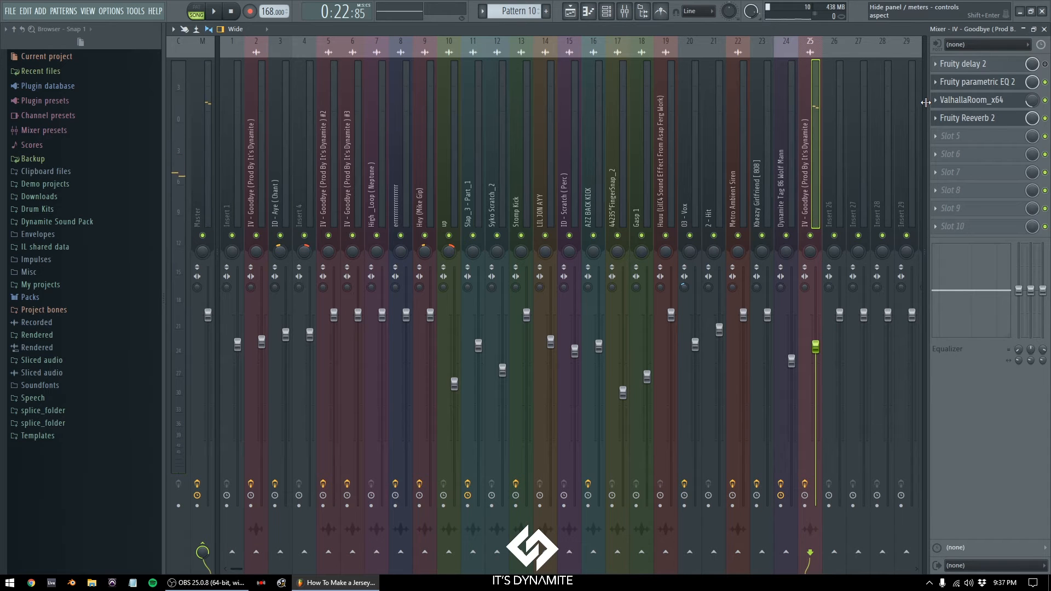
left_click(968, 117)
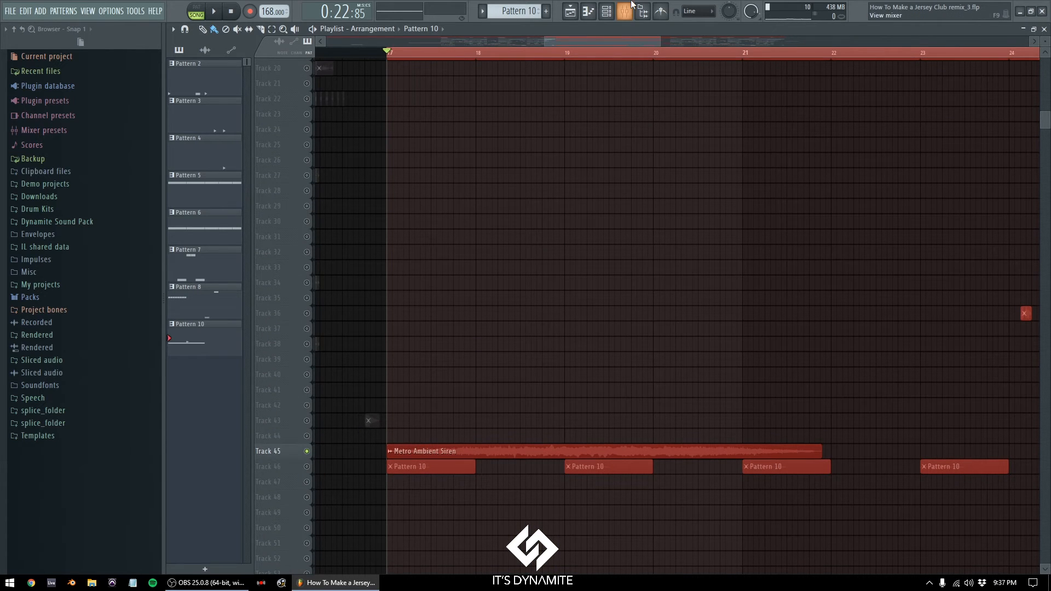
left_click(623, 11)
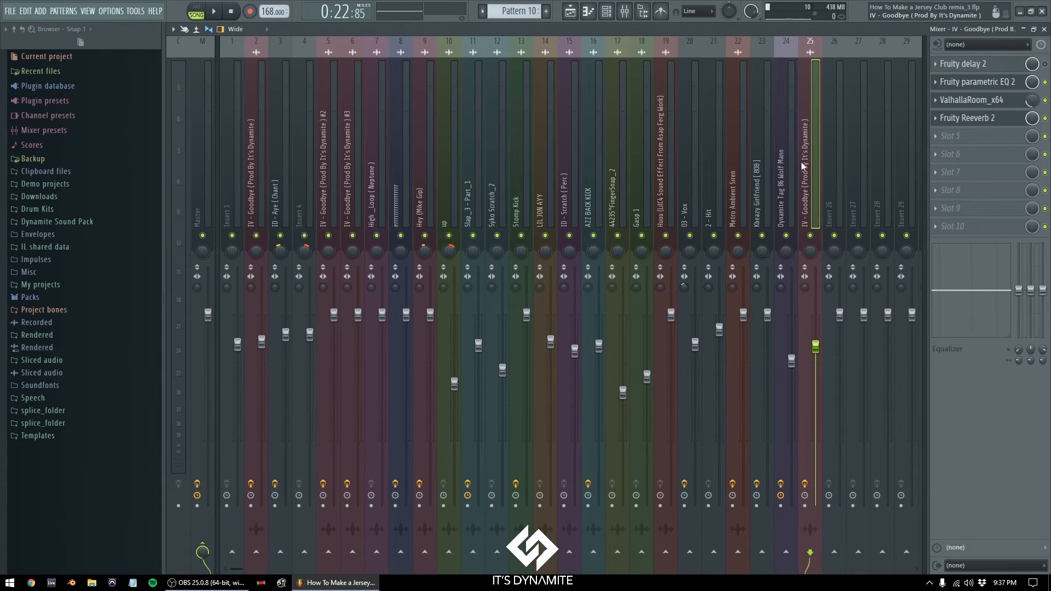
left_click(737, 168)
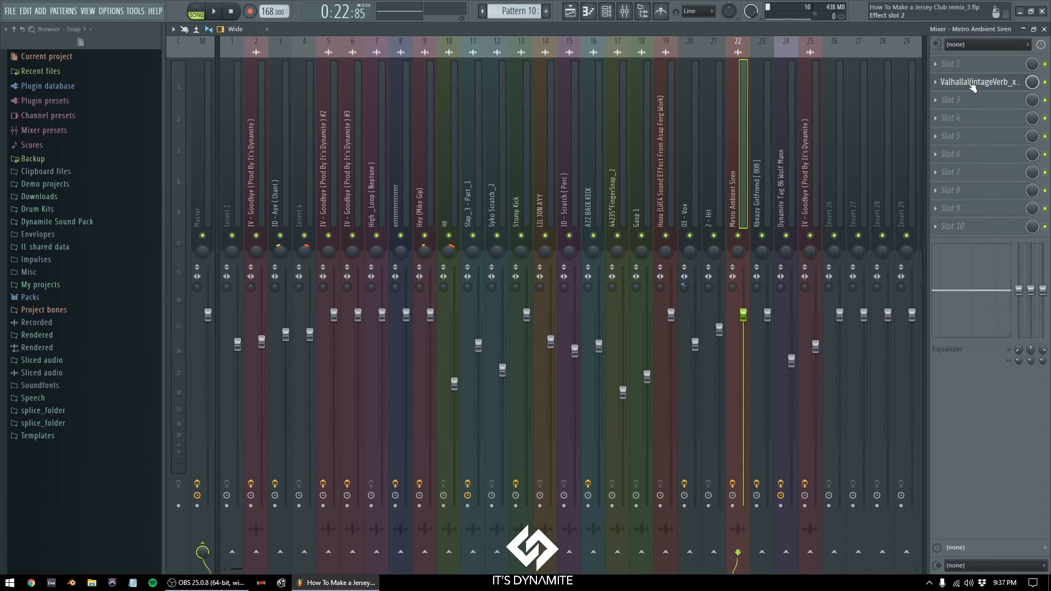
left_click(980, 81)
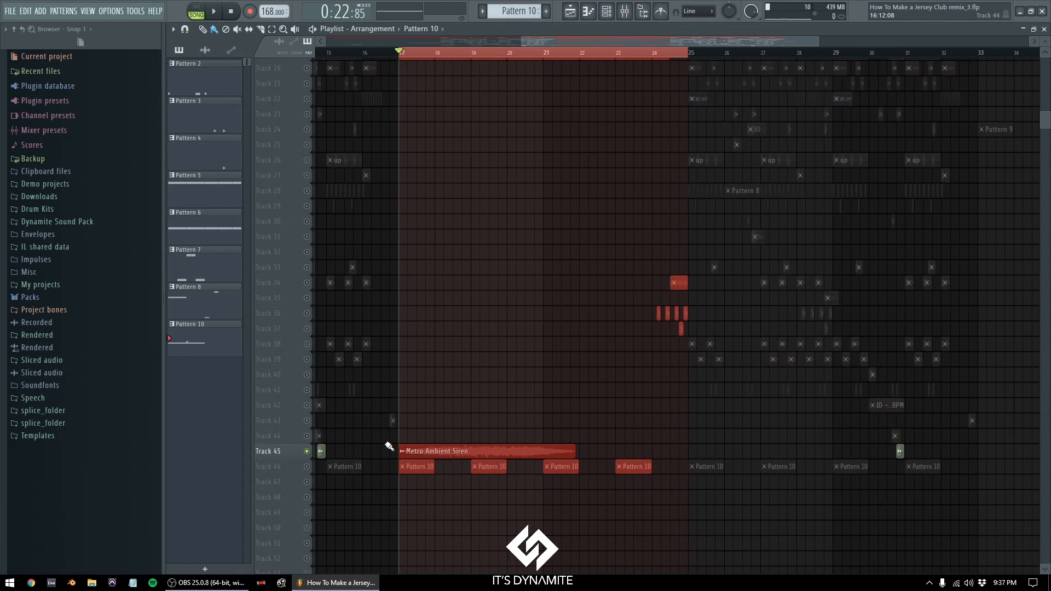
Step: Play the arrangement and bring up Pattern 6's Kbeazy Girlfriend 808 G4 notes
left_click(213, 11)
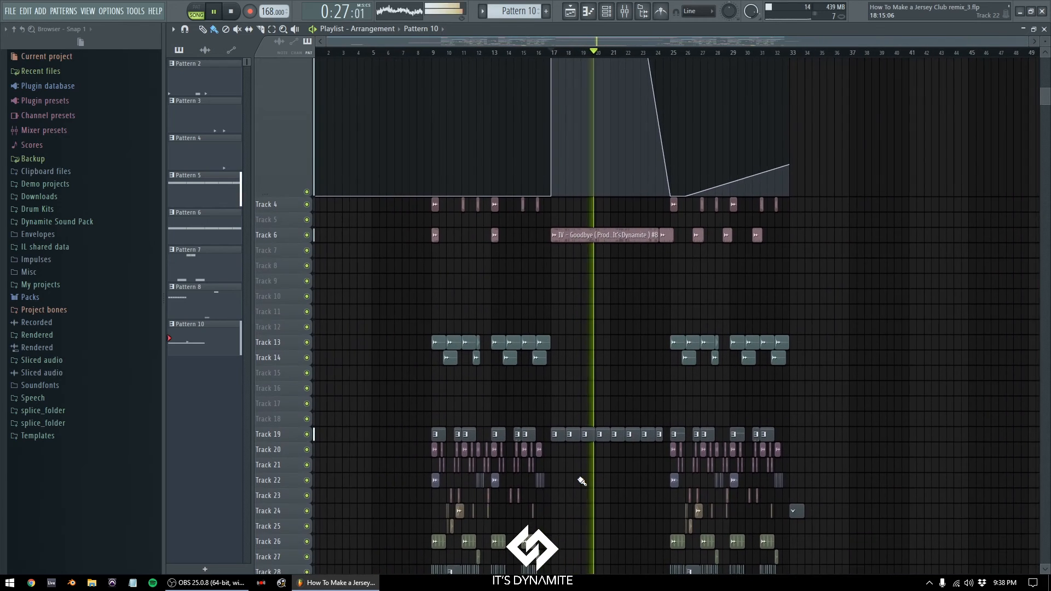
scroll("down", 3)
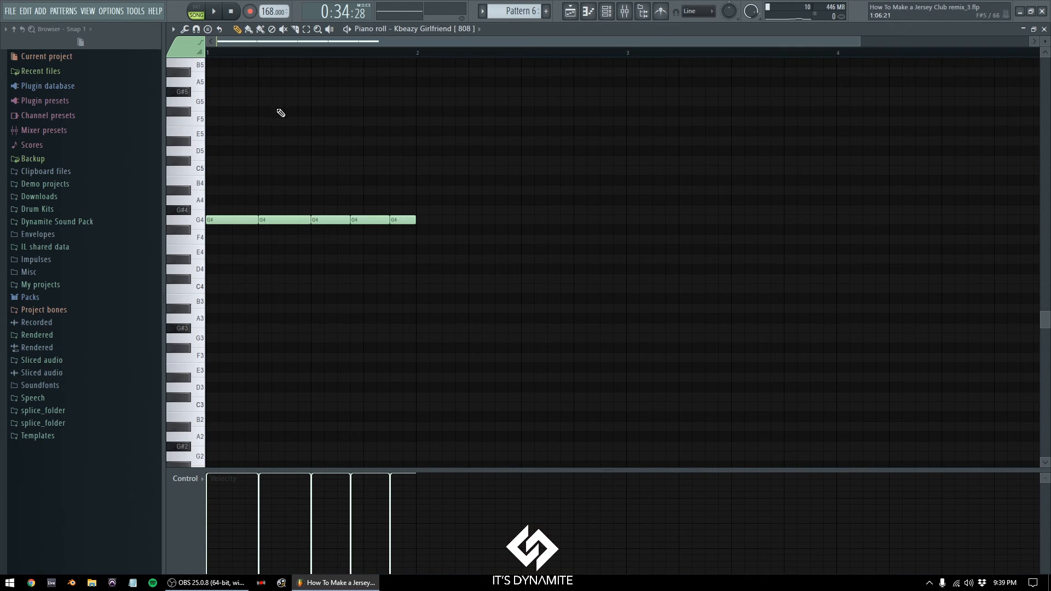
Step: Play and then stop Pattern 5's repeated B4 808 notes
left_click(196, 11)
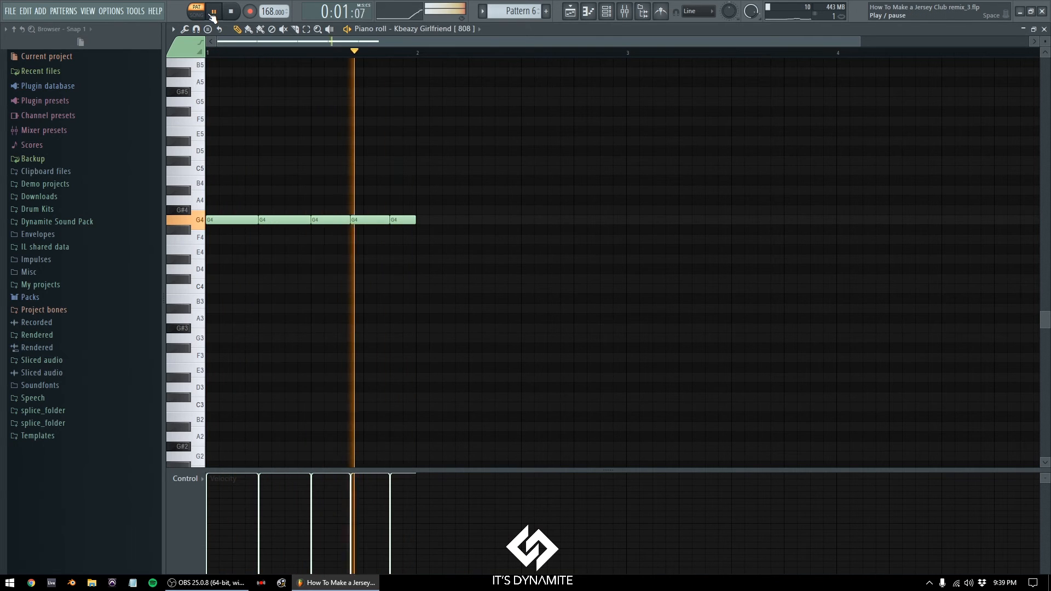
left_click(231, 11)
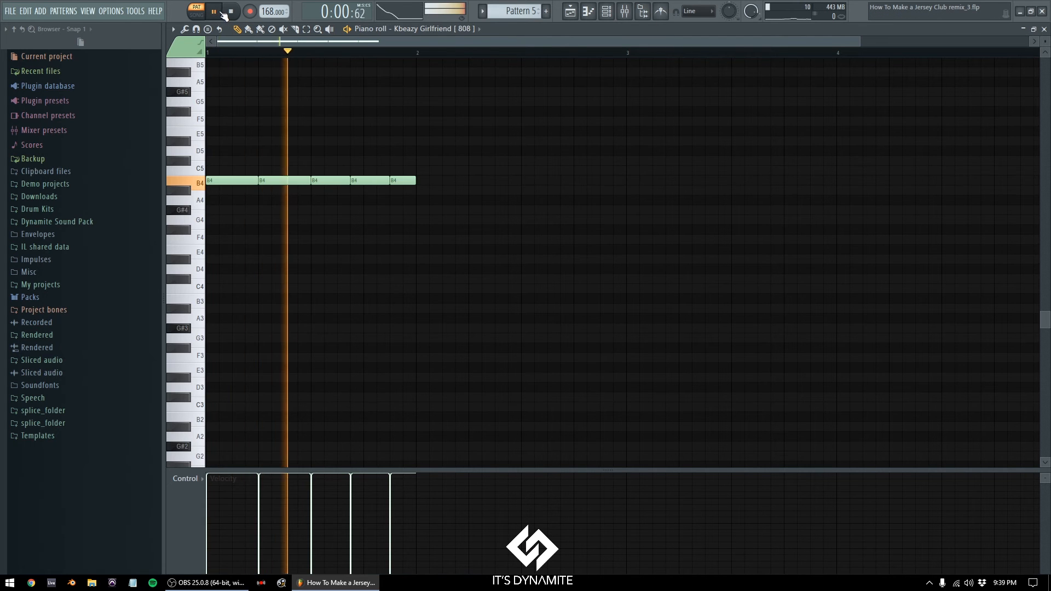
left_click(570, 12)
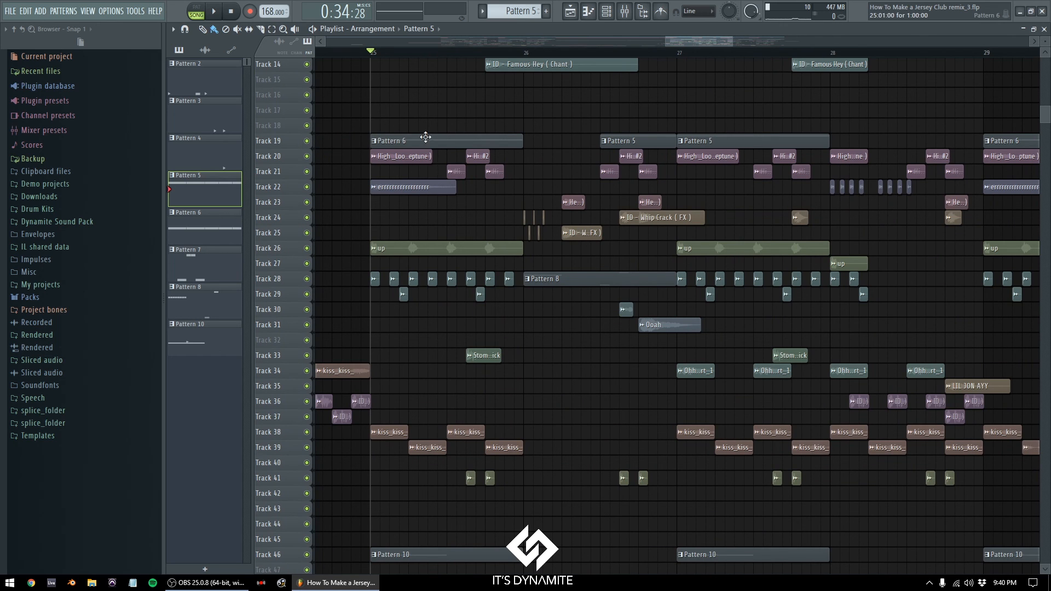
mouse_move(491, 98)
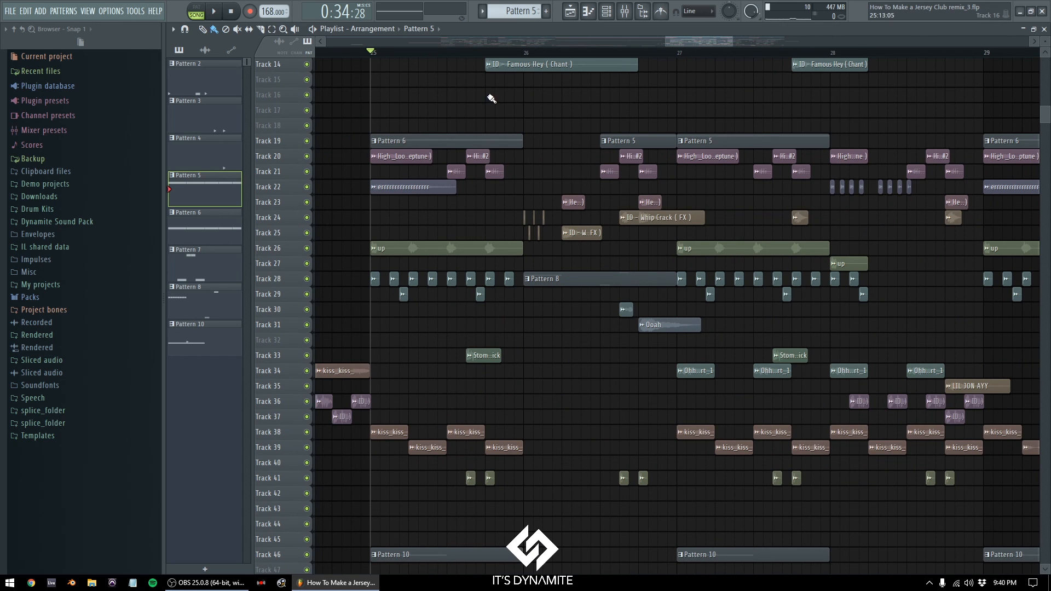
mouse_move(561, 210)
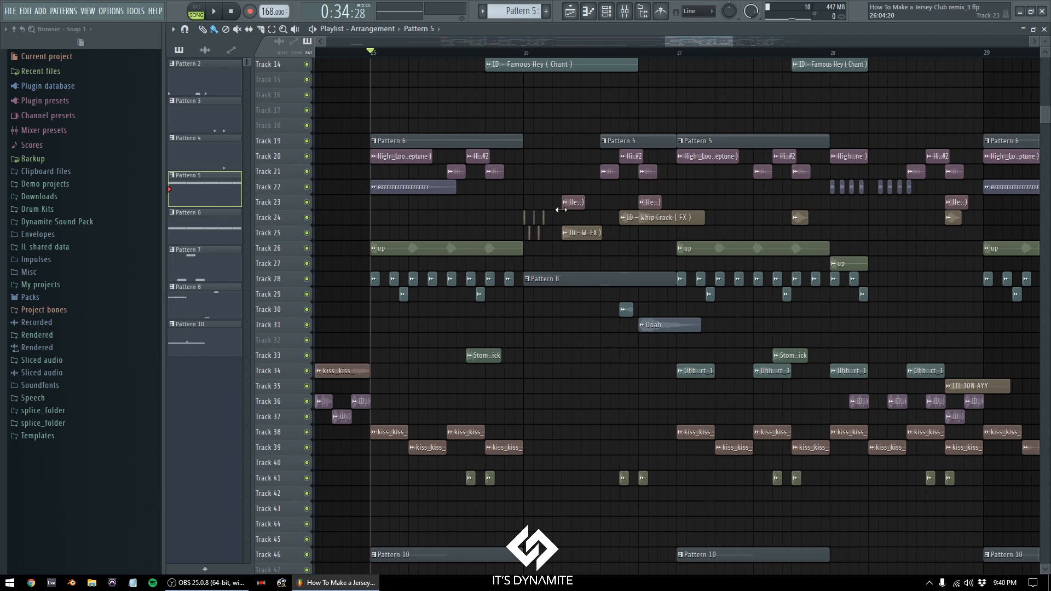
mouse_move(511, 408)
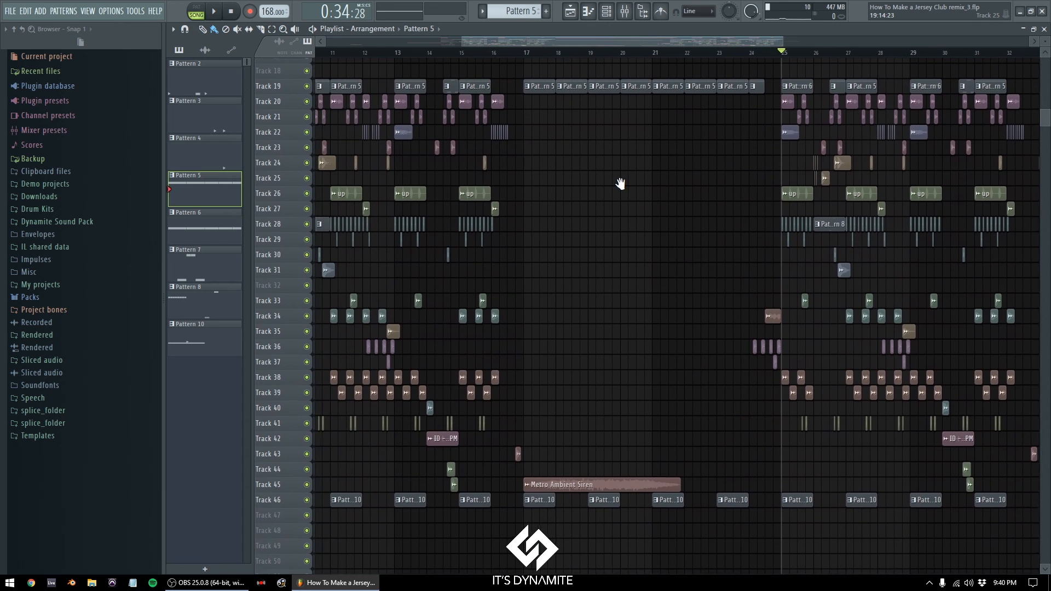
Step: Scroll the Playlist right to show bars 10 through 32
scroll("right", 3)
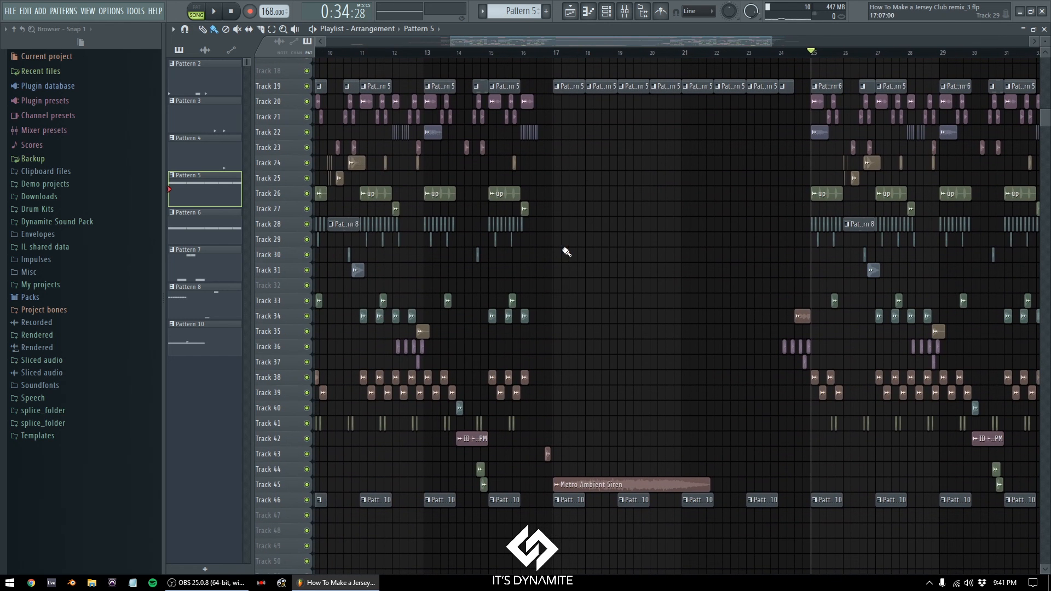